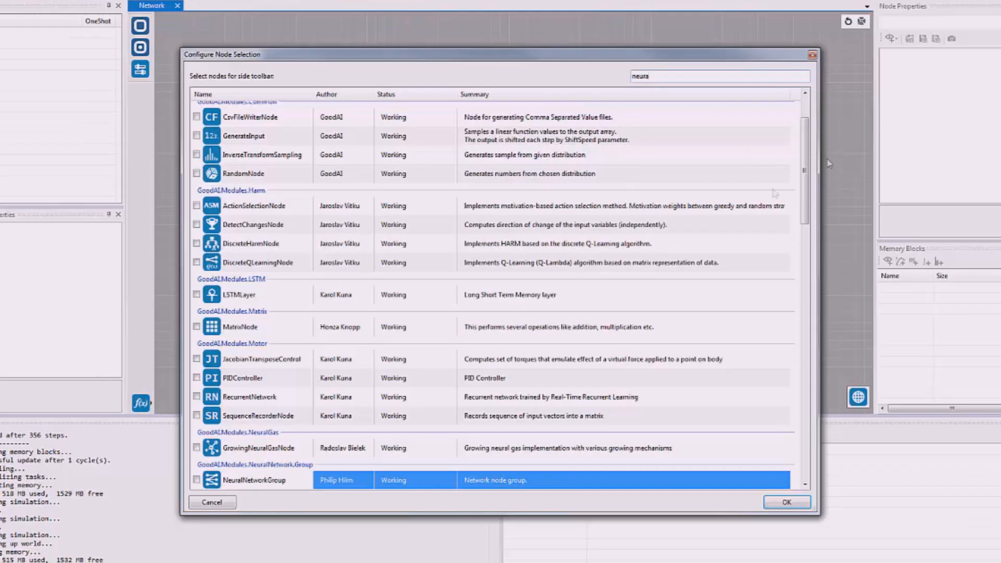
Step: Tick NeuralNetworkGroup and HiddenLayer in the 'neura'-filtered node selection list
scroll(down, 3)
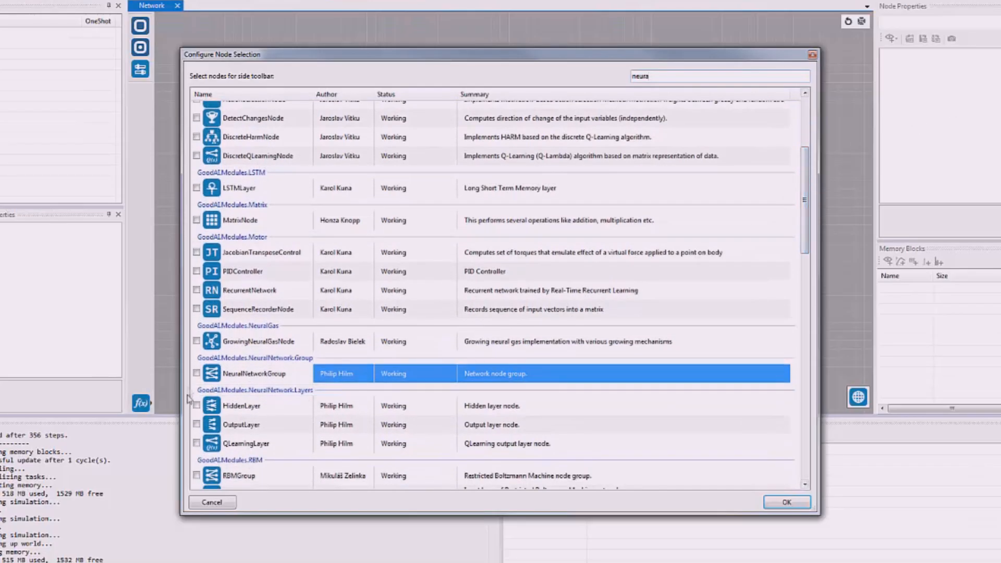
click(197, 373)
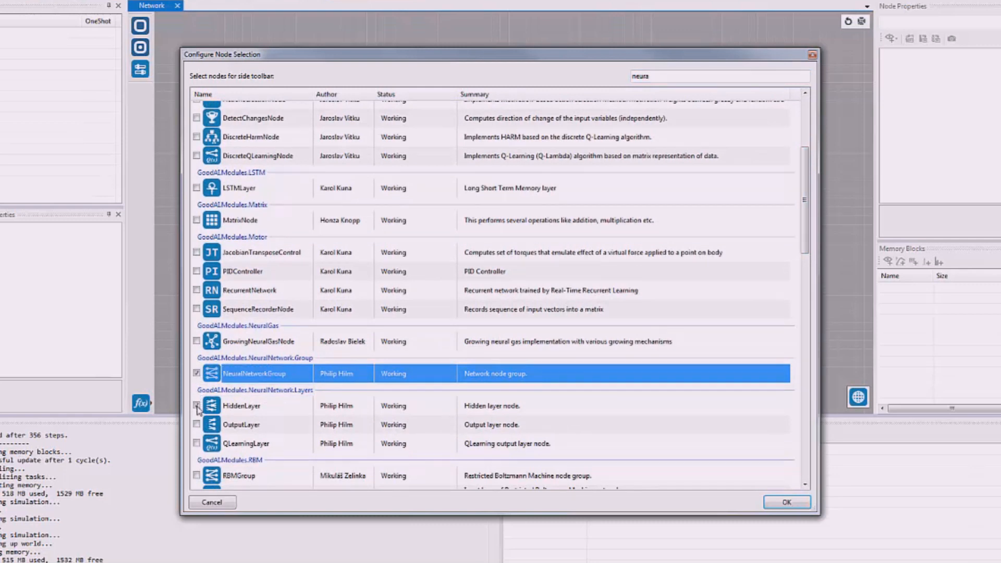
click(787, 502)
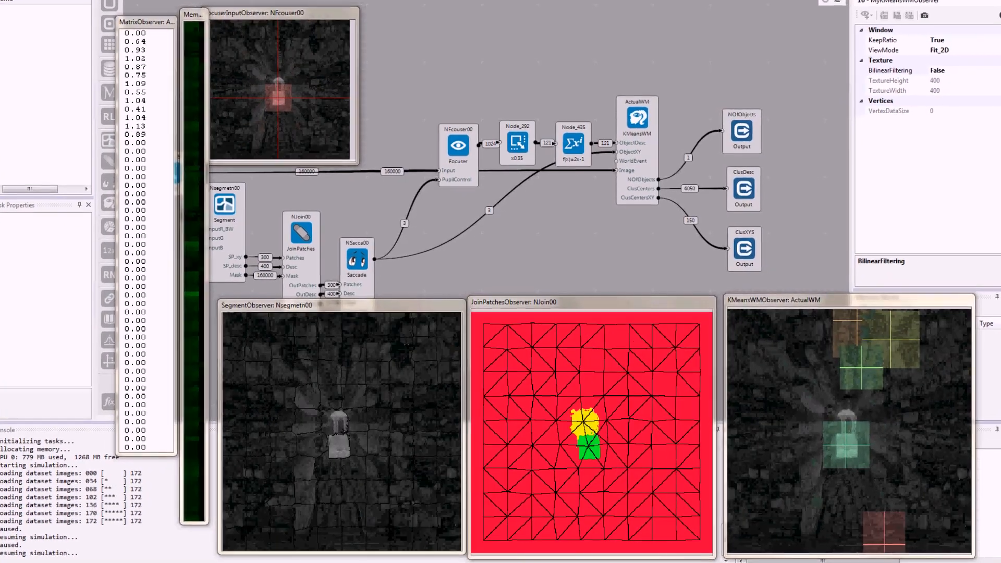